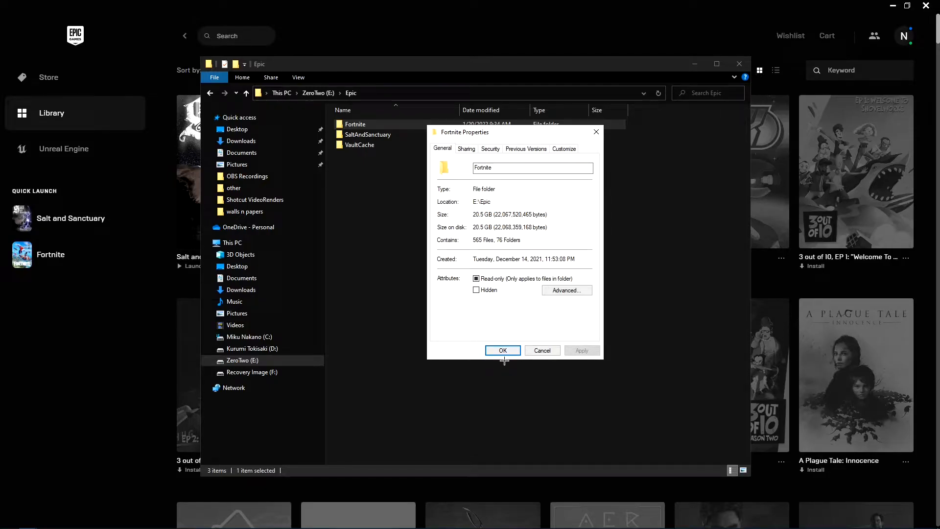
Close the Fortnite Properties dialog and Epic folder window, then reach Fortnite's options menu in the launcher
{"action": "left_click", "coordinate": [502, 350]}
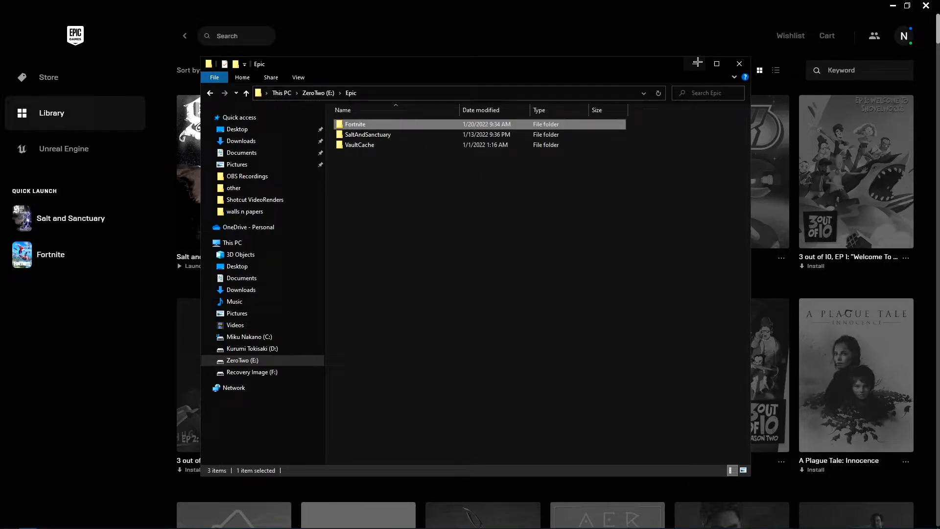
{"action": "left_click", "coordinate": [738, 64]}
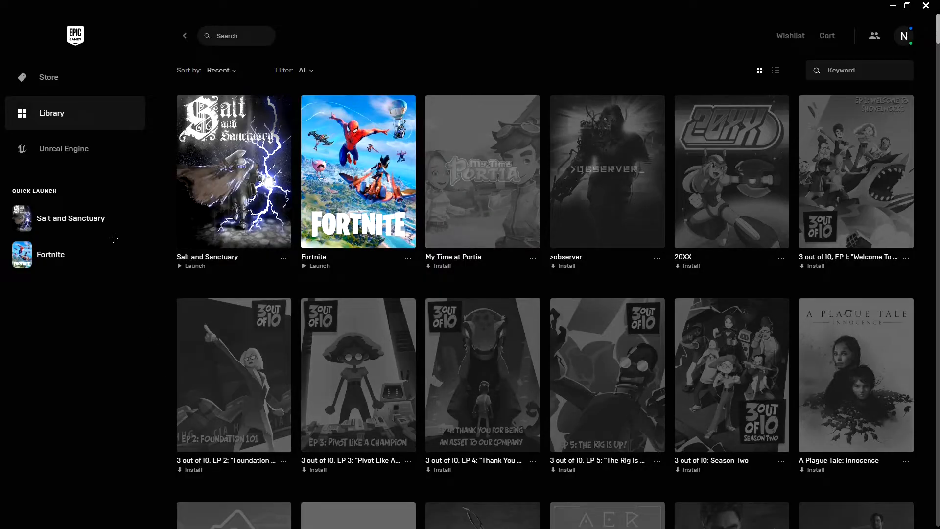
{"action": "mouse_move", "coordinate": [453, 256]}
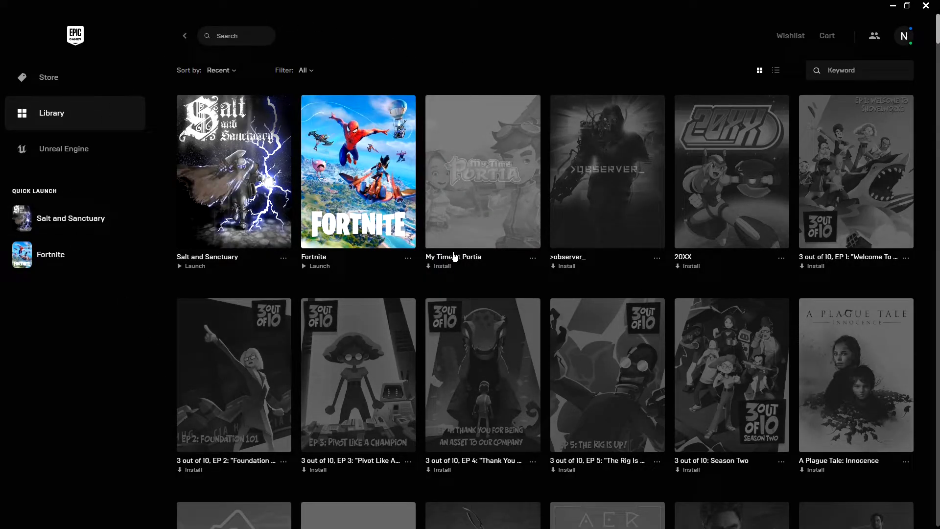
{"action": "mouse_move", "coordinate": [409, 259]}
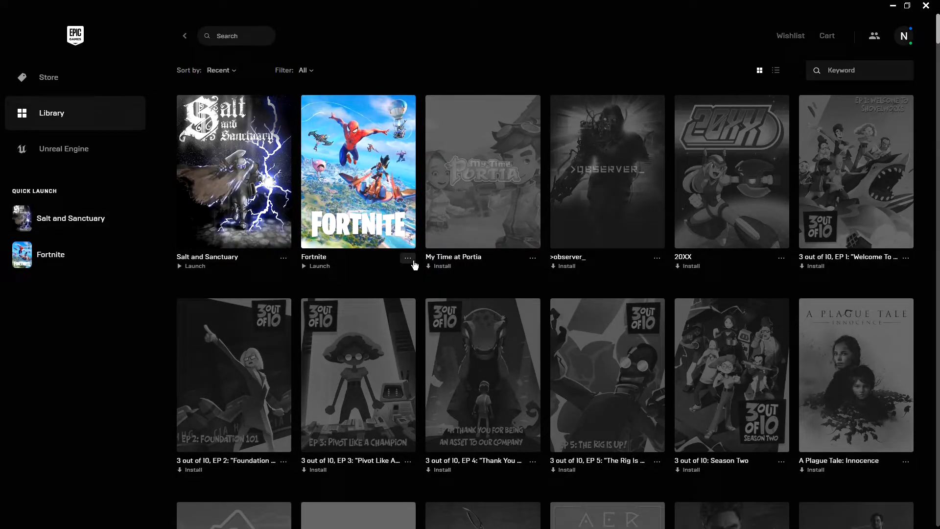
{"action": "left_click", "coordinate": [409, 257]}
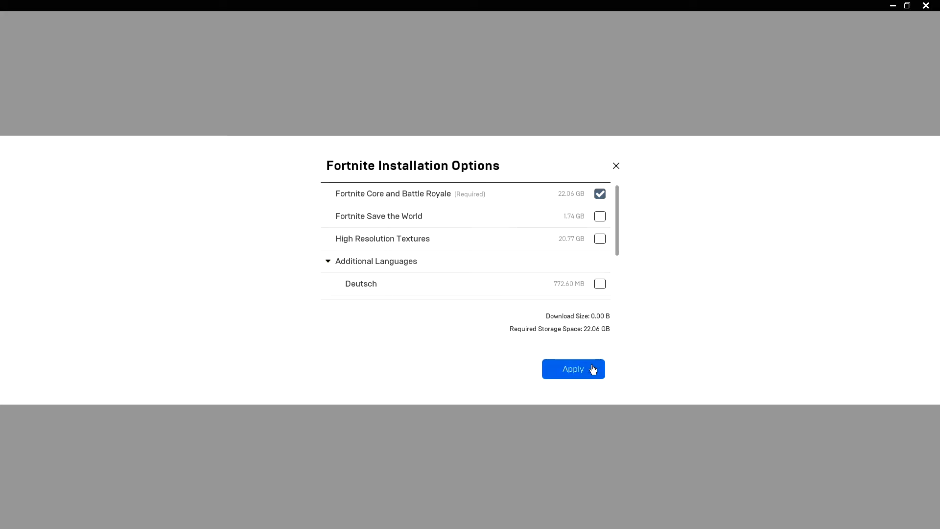
{"action": "mouse_move", "coordinate": [589, 364]}
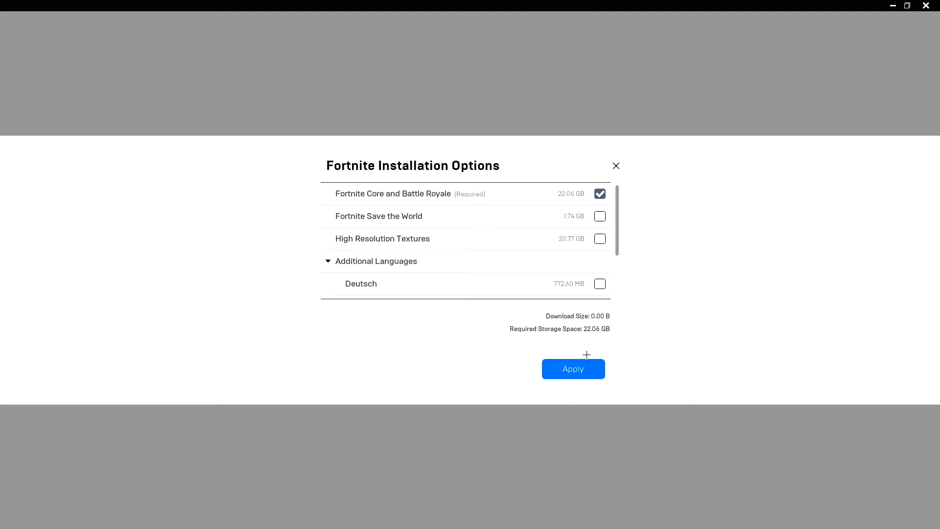
{"action": "mouse_move", "coordinate": [362, 246]}
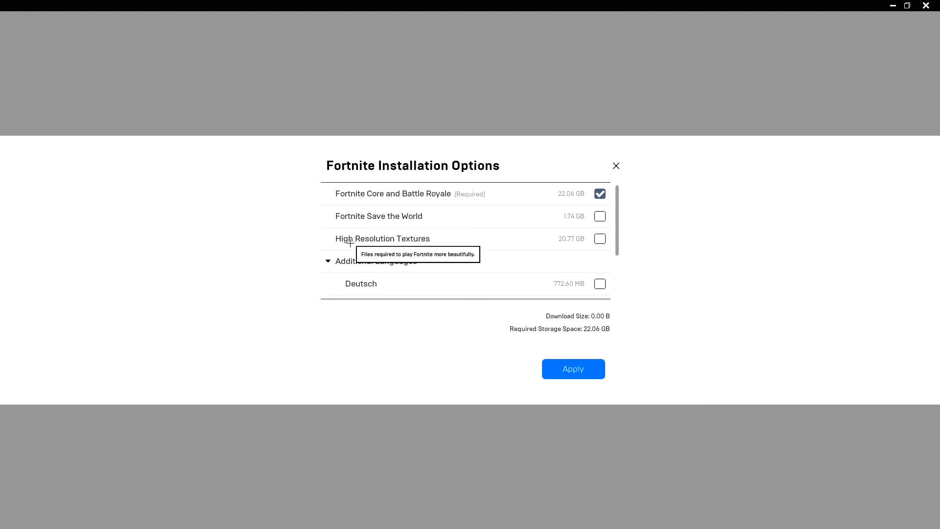
{"action": "mouse_move", "coordinate": [351, 232]}
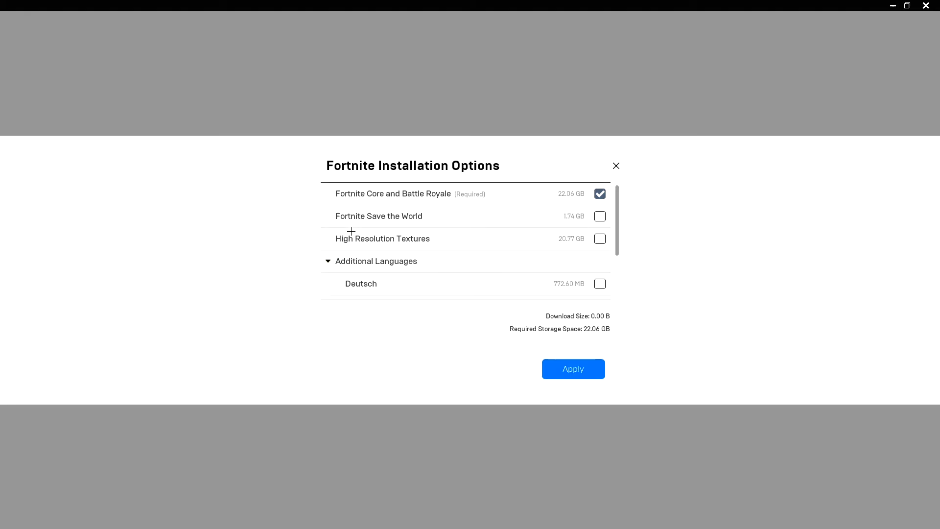
{"action": "mouse_move", "coordinate": [355, 245]}
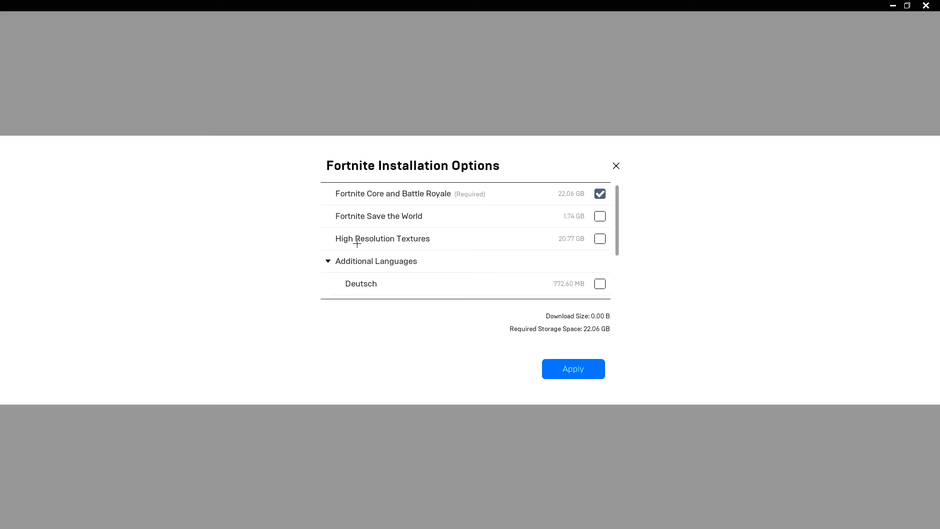
{"action": "mouse_move", "coordinate": [383, 238]}
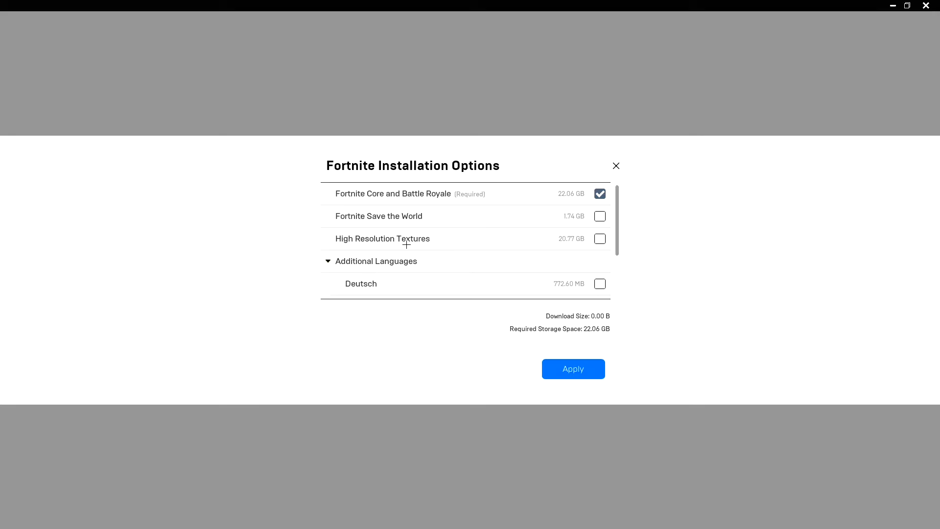
{"action": "mouse_move", "coordinate": [400, 239]}
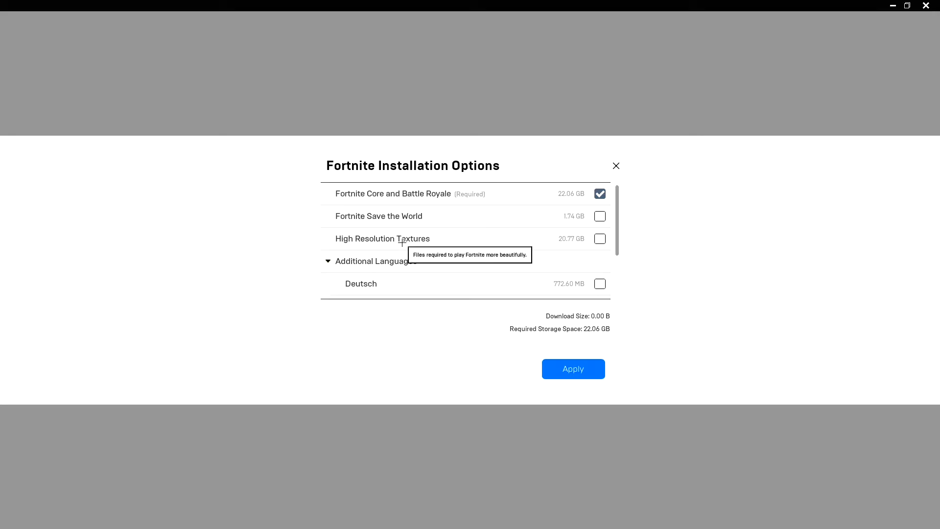
{"action": "mouse_move", "coordinate": [400, 243]}
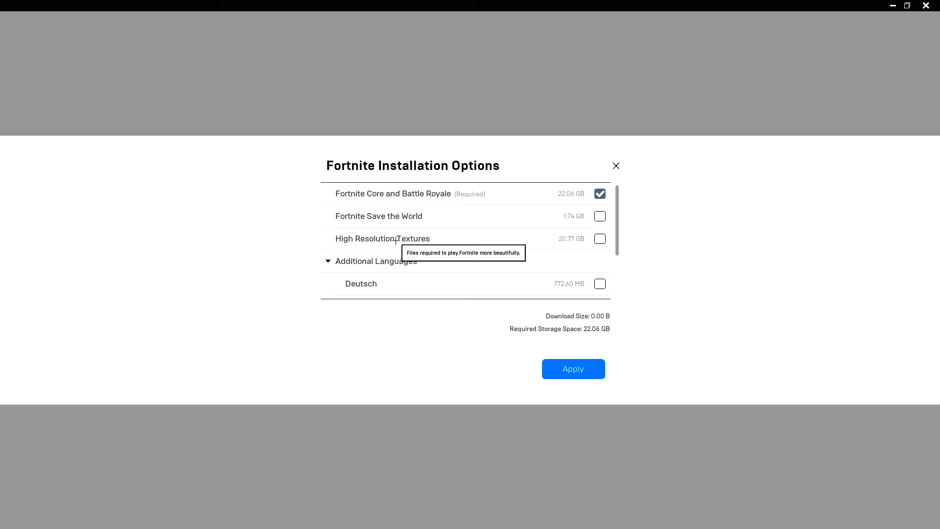
{"action": "mouse_move", "coordinate": [370, 241]}
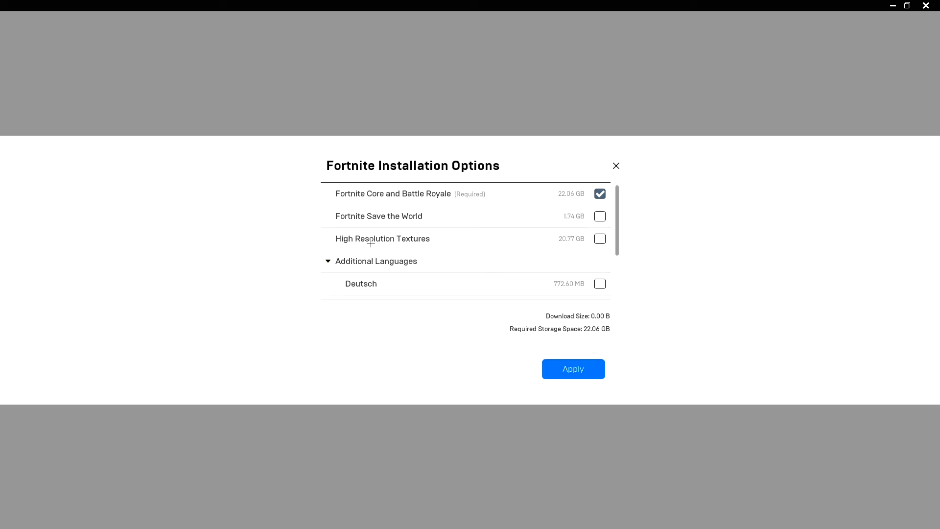
{"action": "mouse_move", "coordinate": [383, 239]}
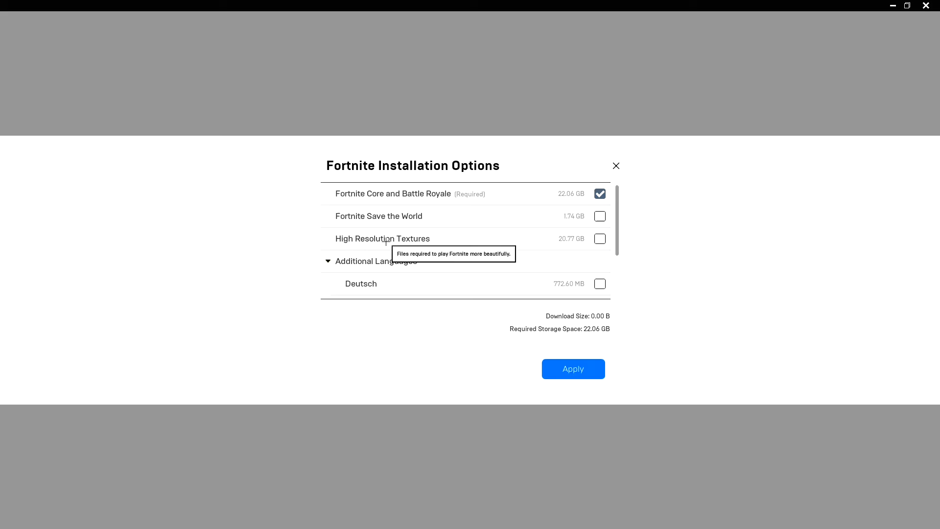
{"action": "mouse_move", "coordinate": [388, 244]}
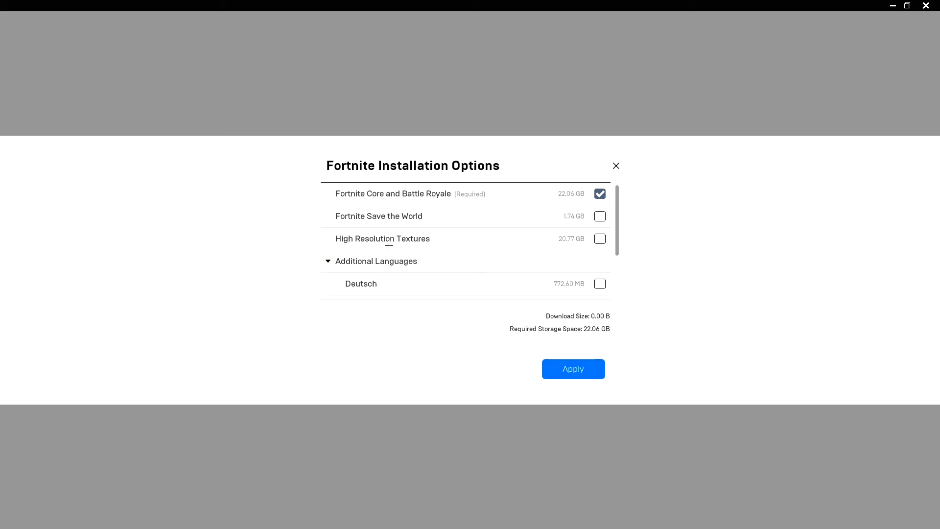
{"action": "mouse_move", "coordinate": [383, 238]}
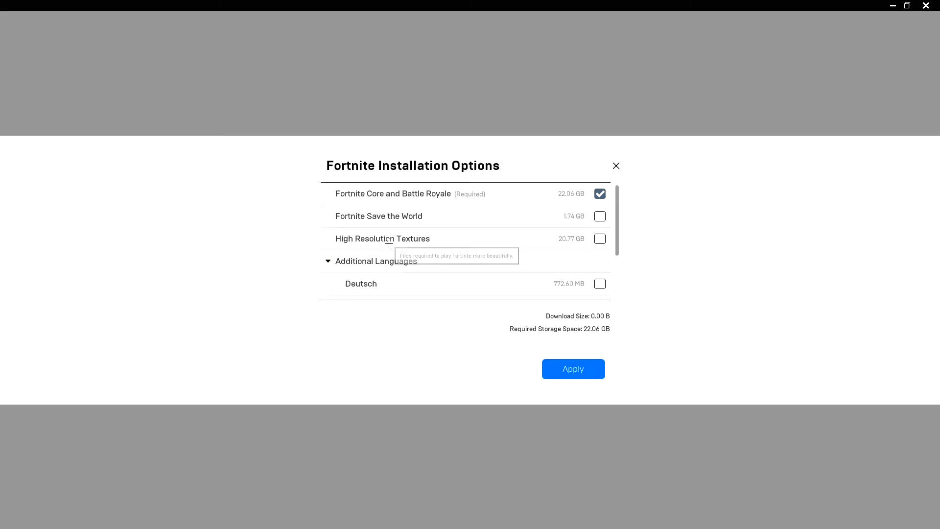
{"action": "mouse_move", "coordinate": [389, 238]}
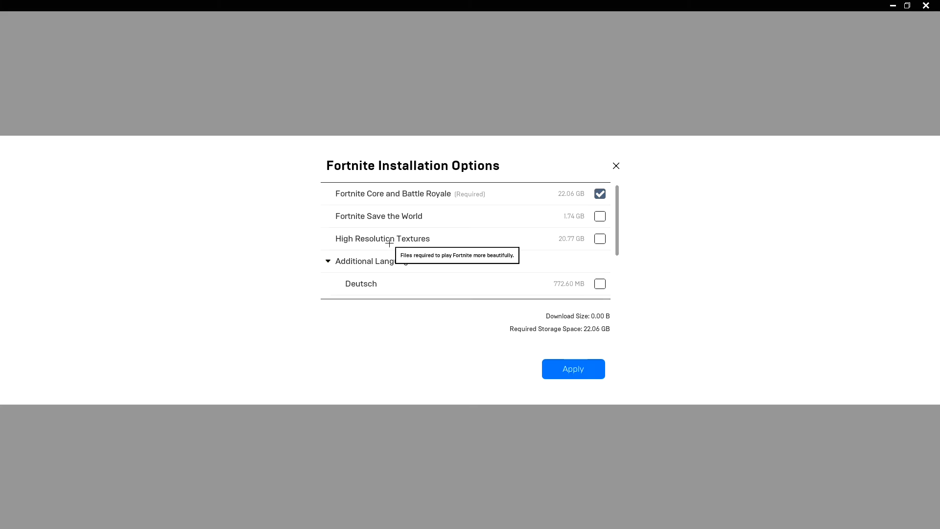
{"action": "mouse_move", "coordinate": [489, 249]}
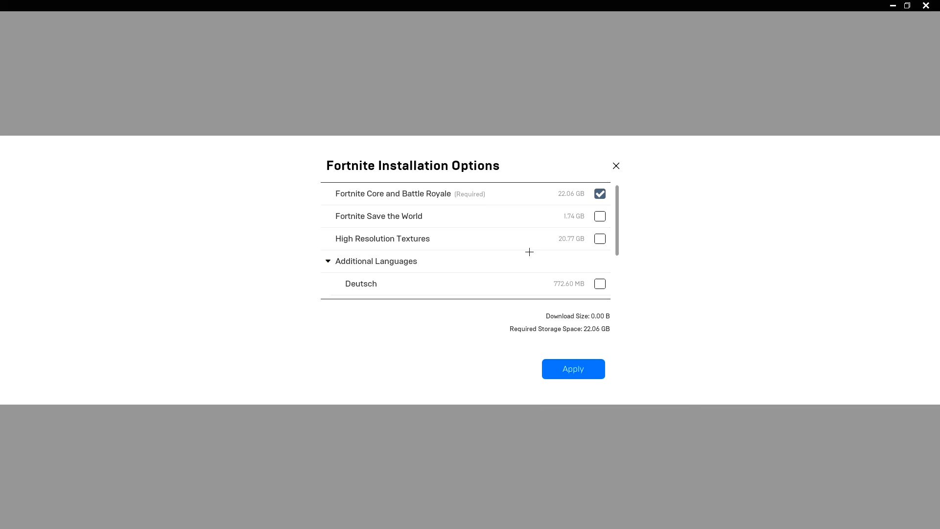
{"action": "mouse_move", "coordinate": [529, 249]}
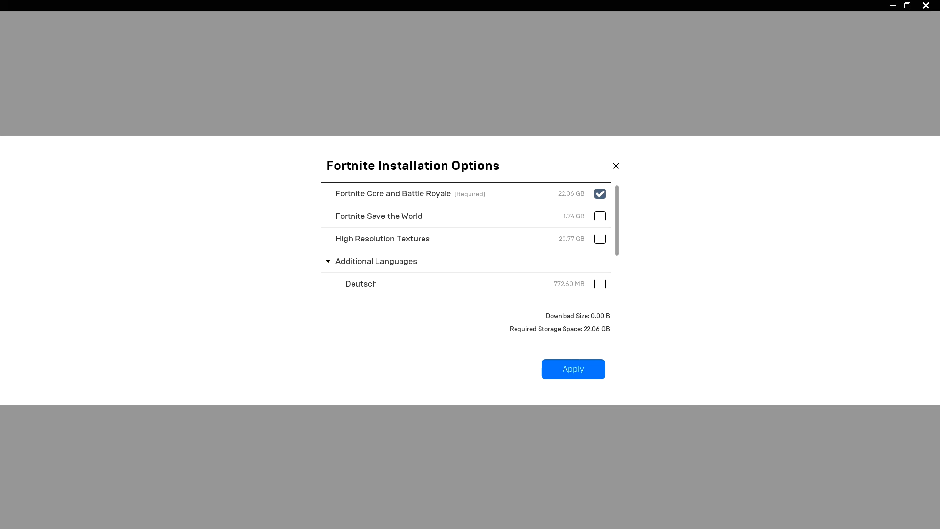
{"action": "mouse_move", "coordinate": [511, 292]}
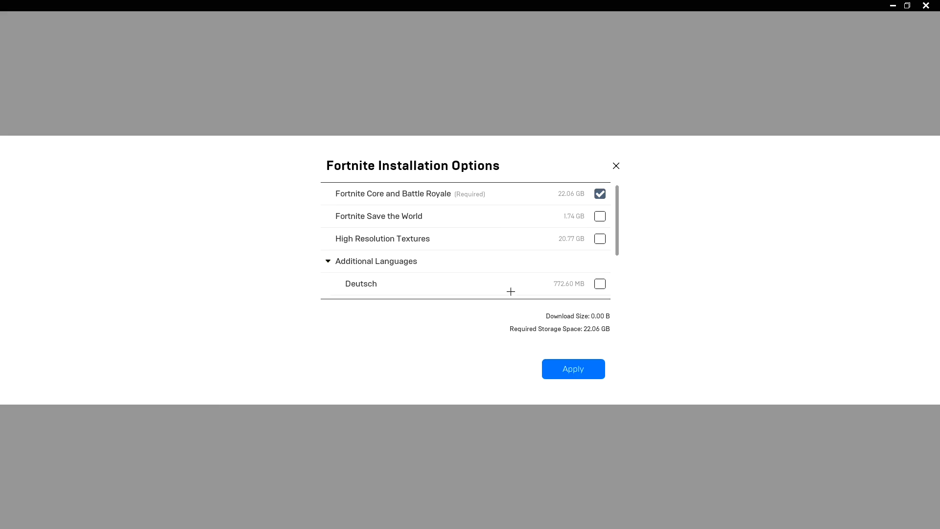
{"action": "left_click", "coordinate": [573, 370]}
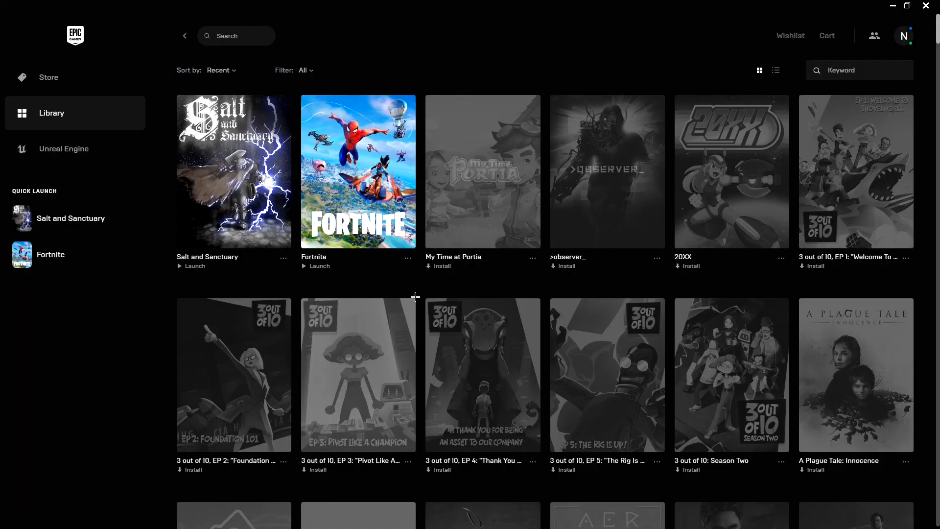